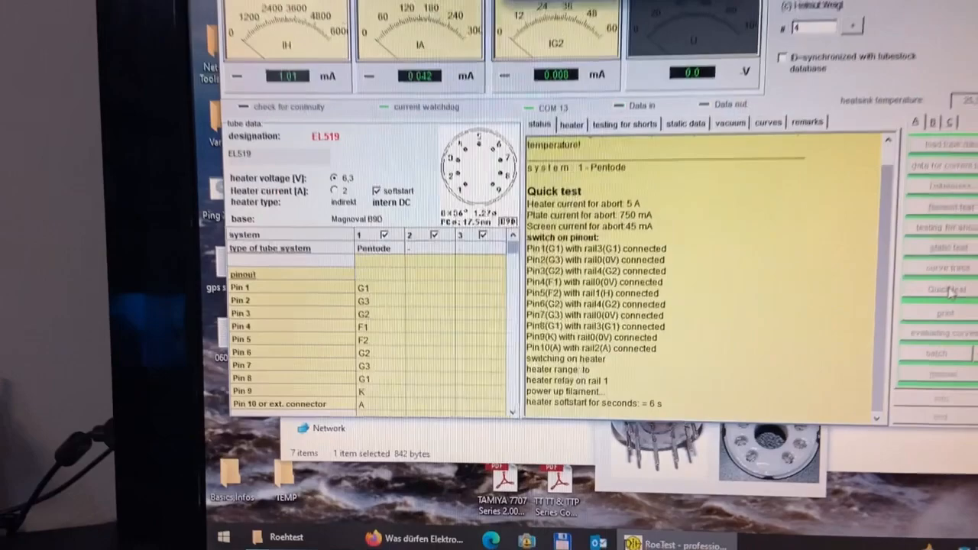
Step: Start the EL519 quick test so the pins connect and the heater softstarts
click(946, 289)
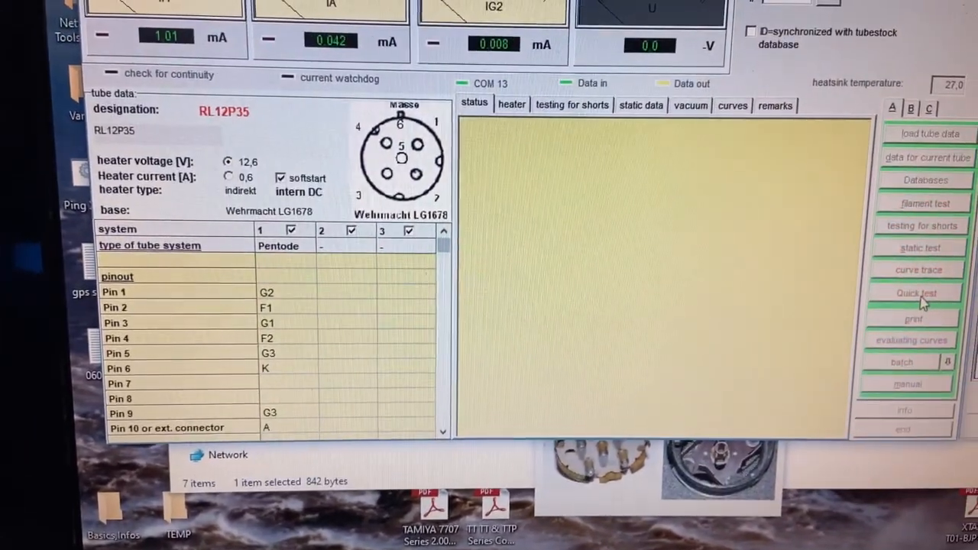
Step: Start the RL12P35 quick test and review its typical ratings: 600 V anode, 200 V screen, 50 mA
click(917, 293)
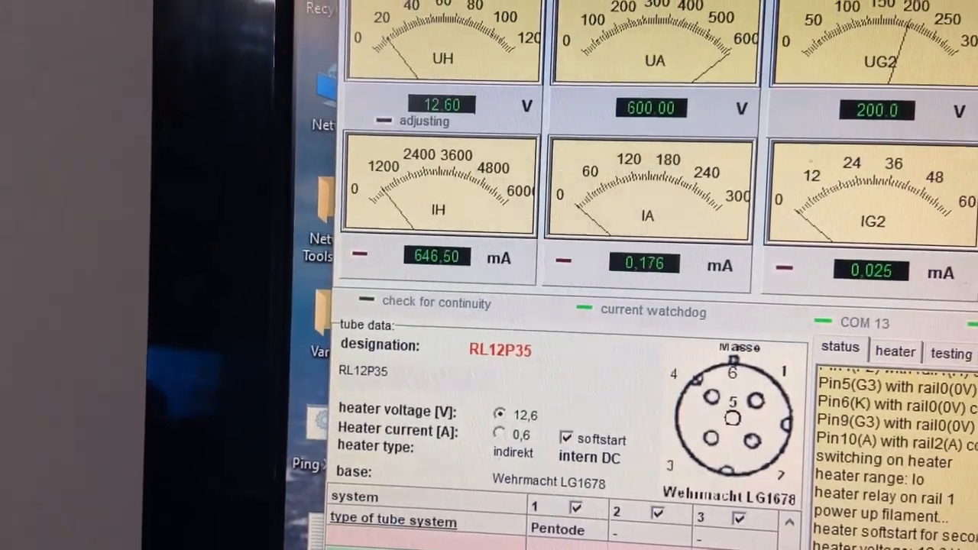
scroll(down, 3)
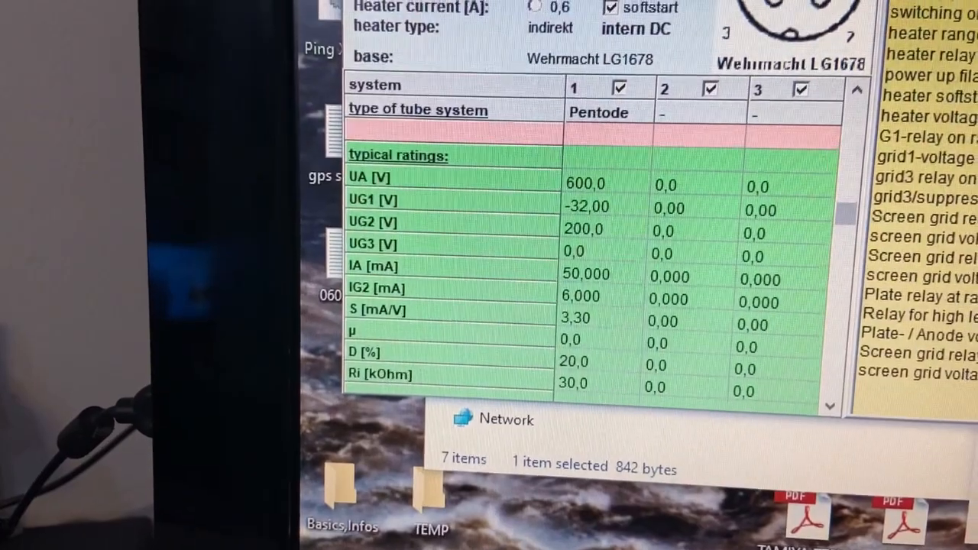